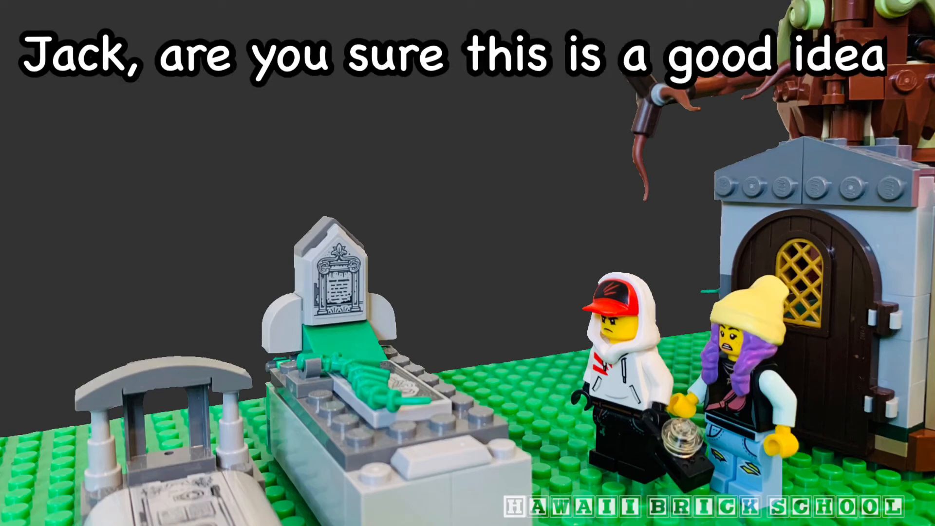
{"action": "type", "text": "Yes!"}
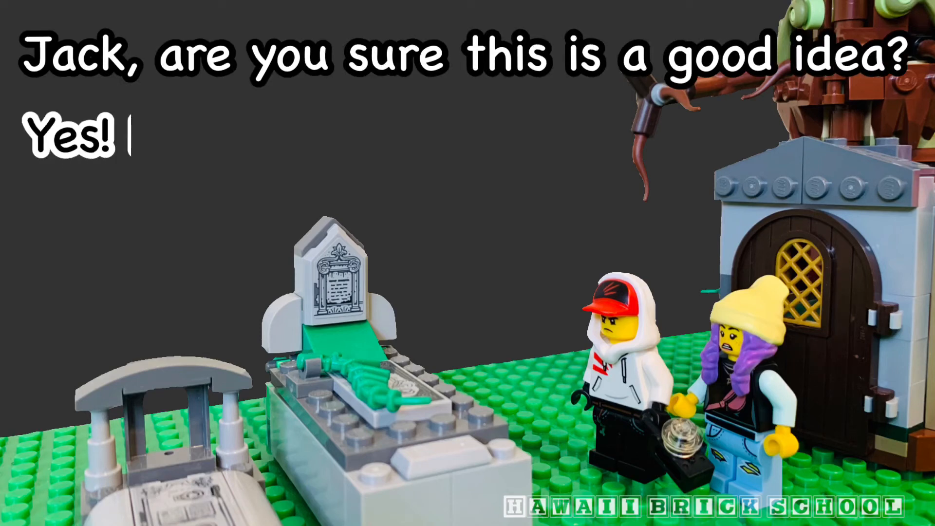
{"action": "type", "text": "Lots of people se"}
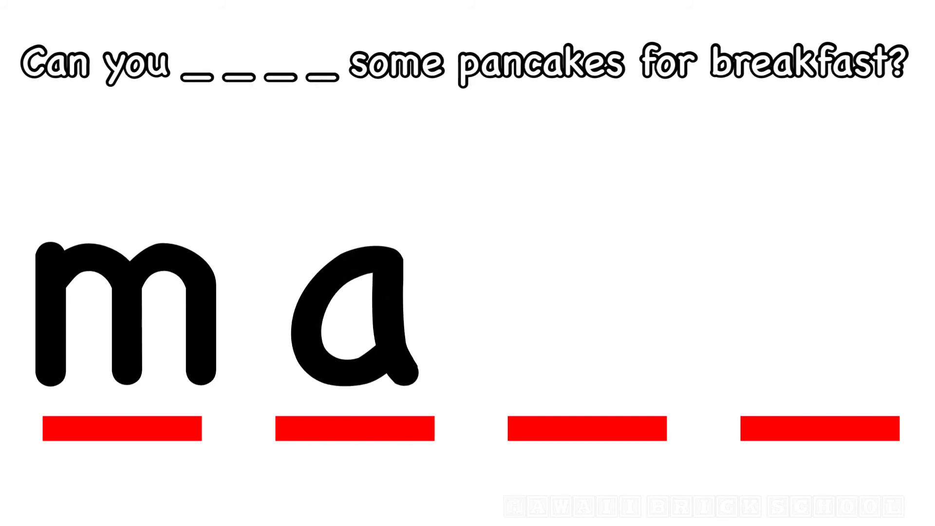
{"action": "type", "text": "k"}
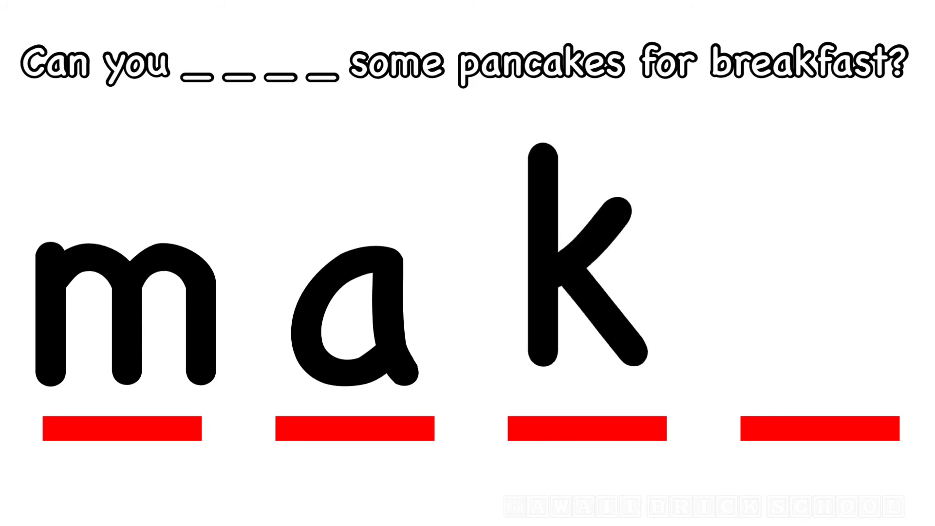